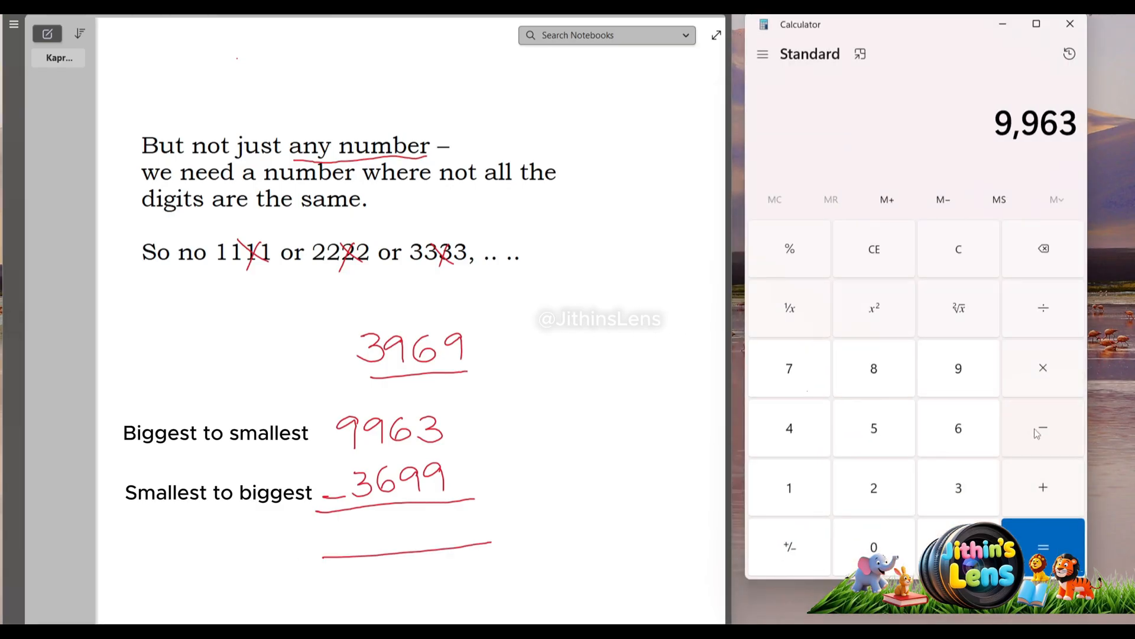
Compute 6642 − 2466 in Calculator and record 4176 beneath the subtraction.
{"action": "left_click", "coordinate": [1043, 546]}
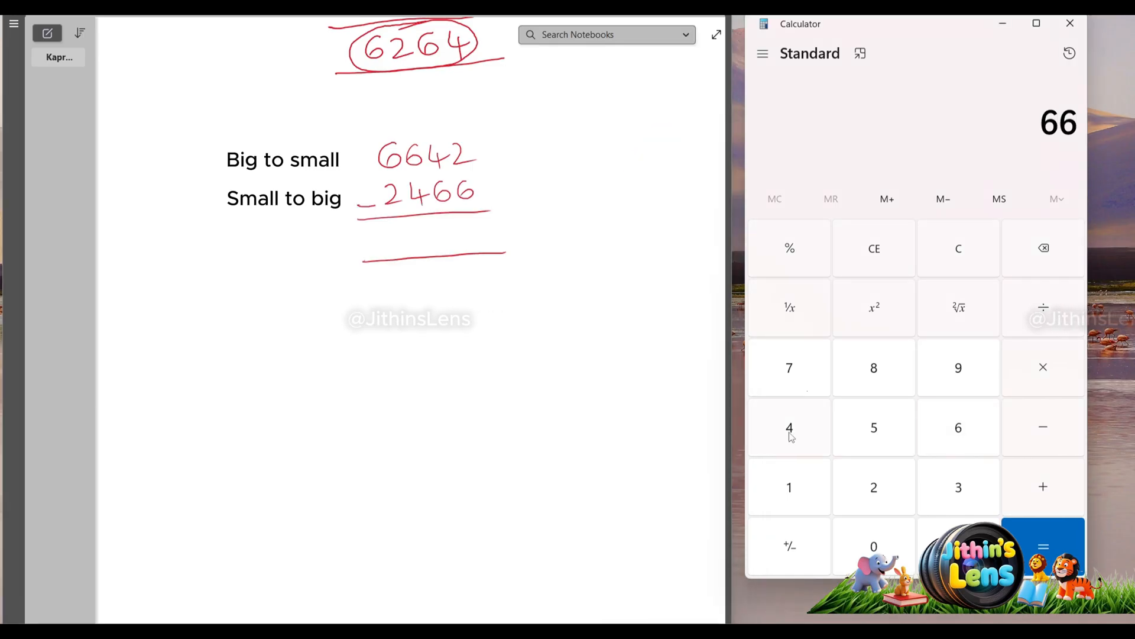
{"action": "left_click", "coordinate": [1042, 427]}
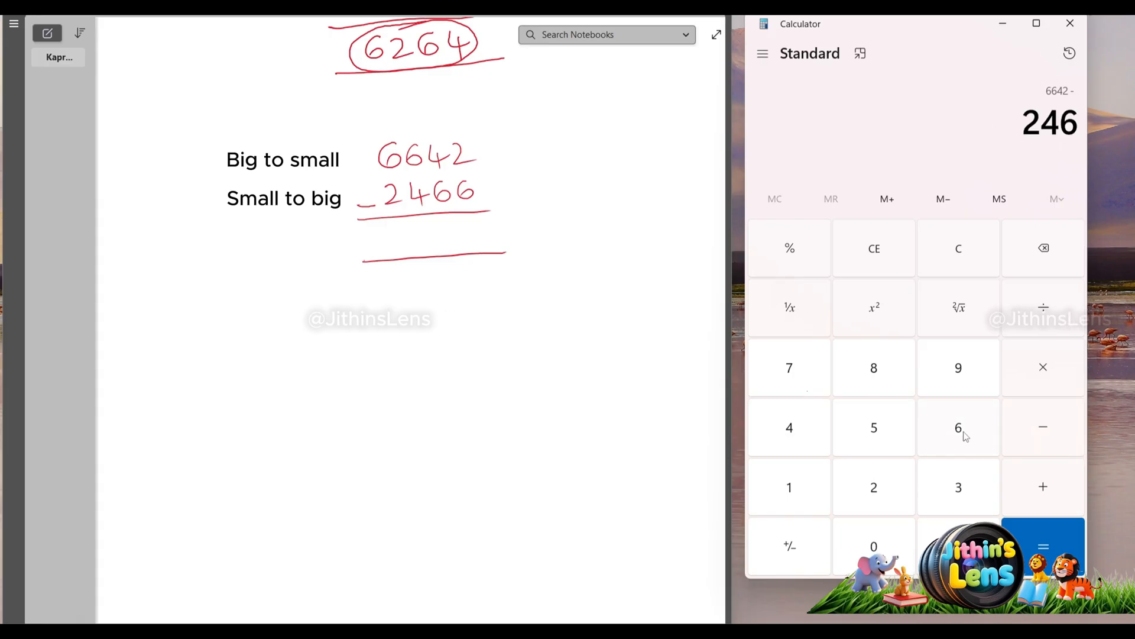
{"action": "left_click", "coordinate": [1042, 546]}
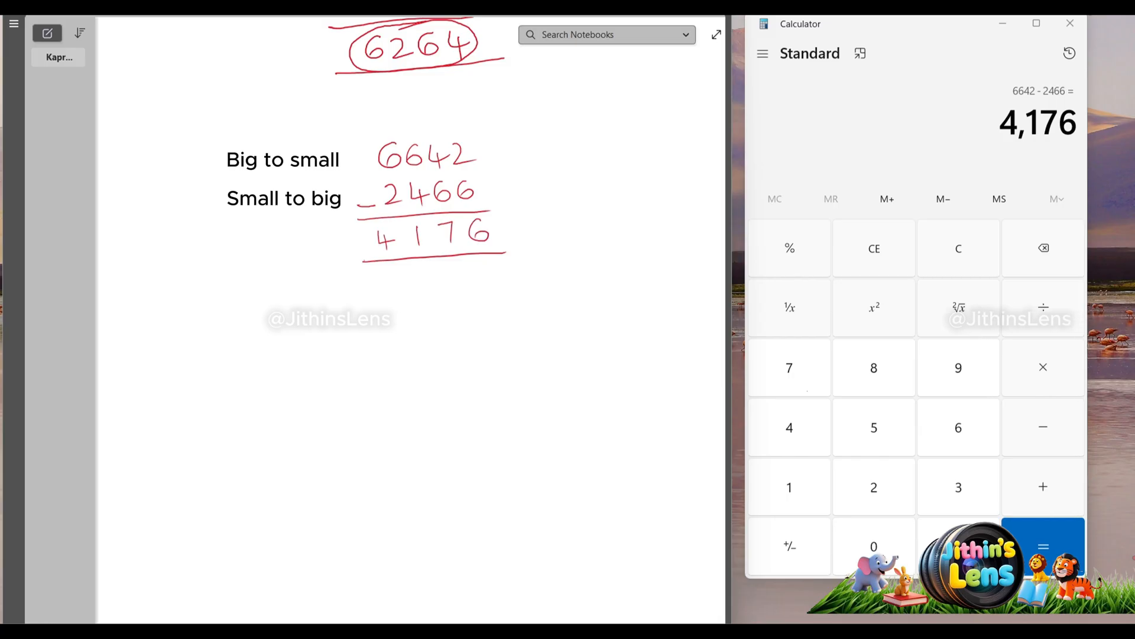
Scroll down, circle 4176, and begin the next subtraction 7641 − 1467.
{"action": "scroll", "scroll_direction": "down", "scroll_amount": 3}
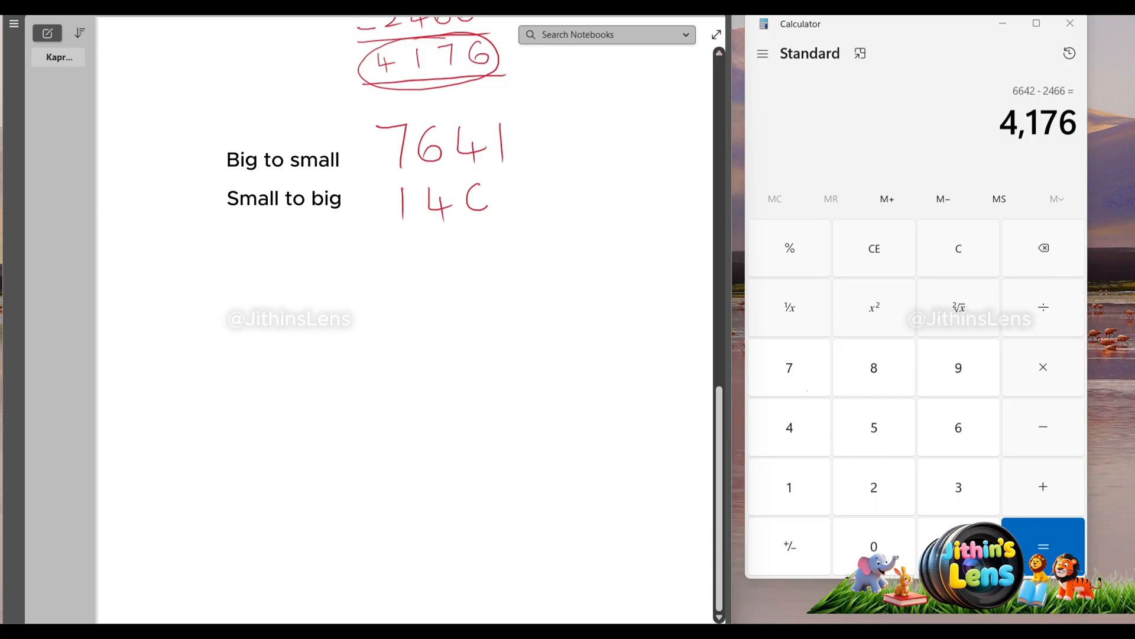
{"action": "left_click", "coordinate": [790, 367]}
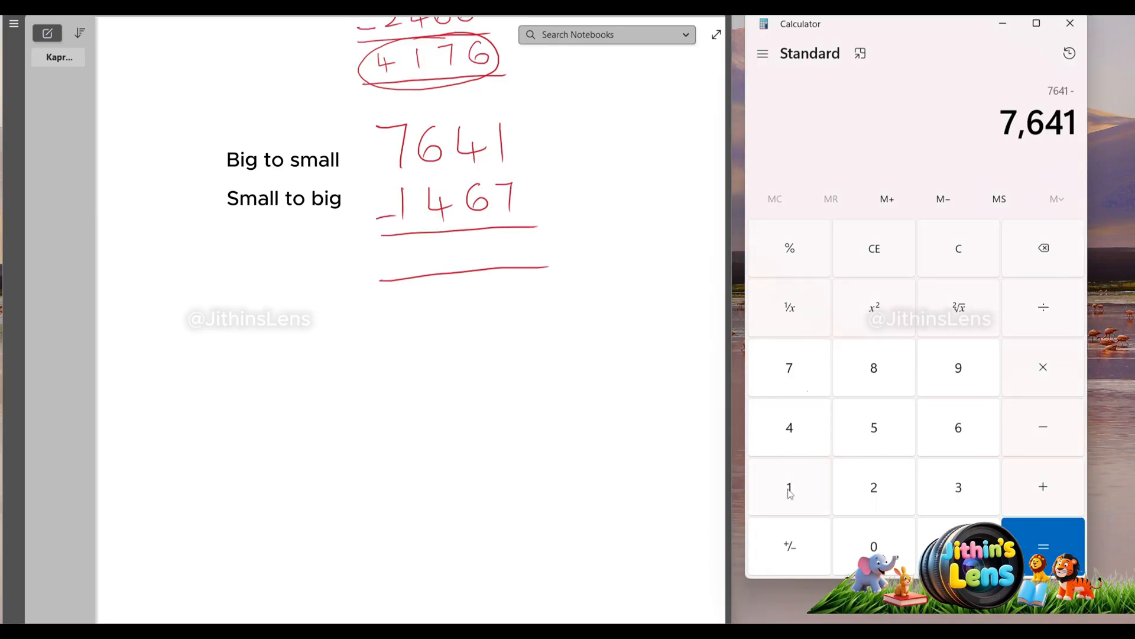
{"action": "left_click", "coordinate": [1043, 546]}
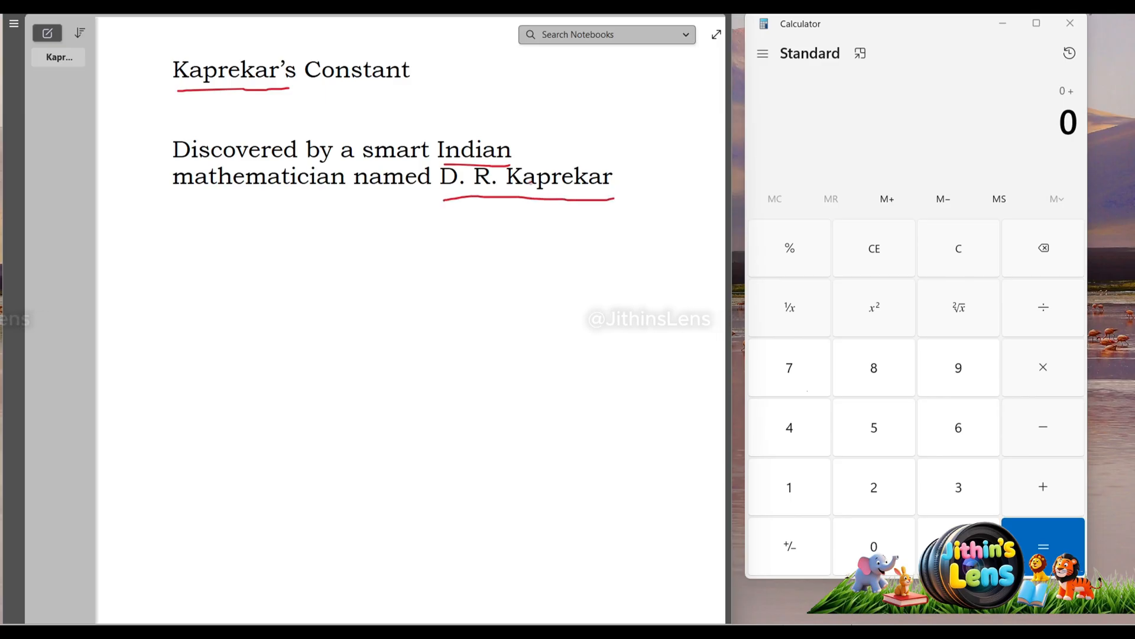
Paste the 6174-within-7-iterations explanation and dismiss the paste options.
{"action": "key", "text": "ctrl+v"}
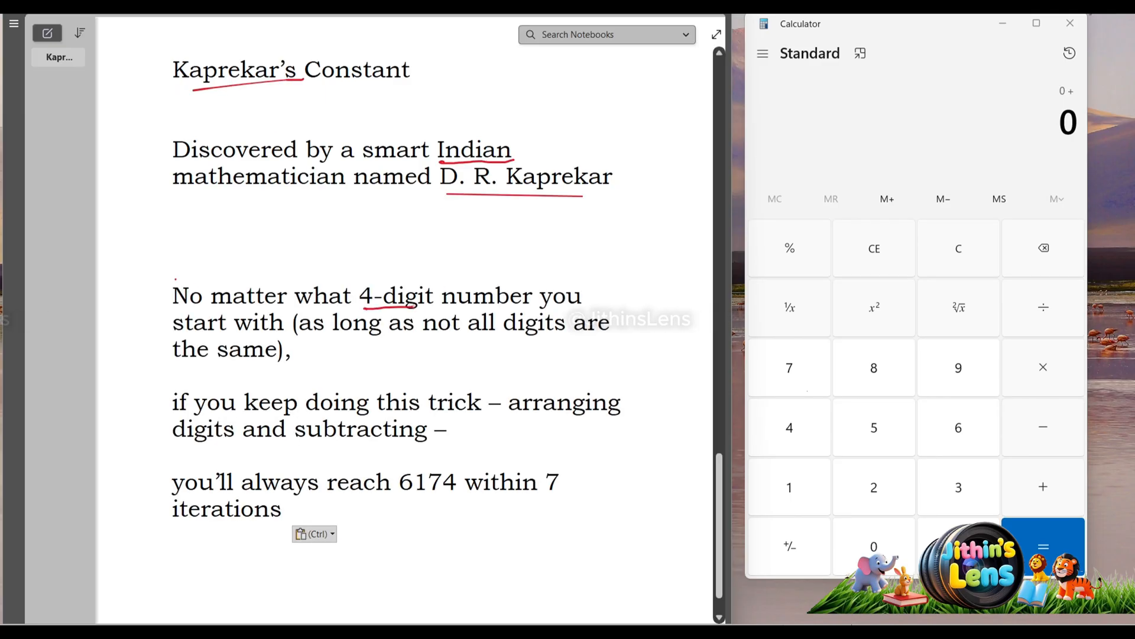
{"action": "left_click", "coordinate": [435, 362]}
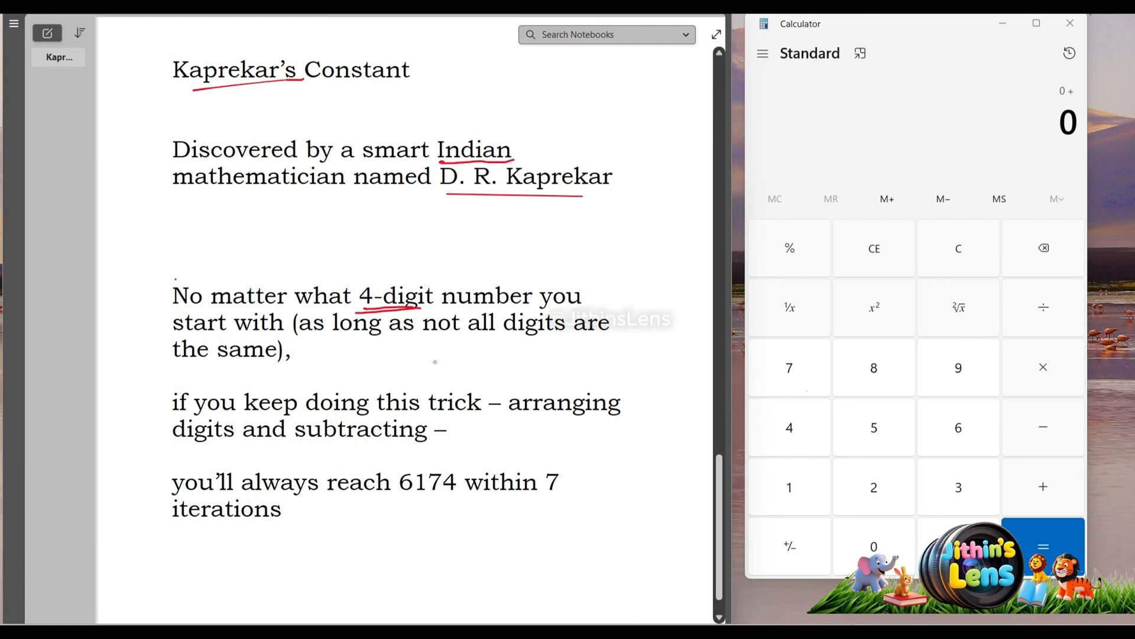